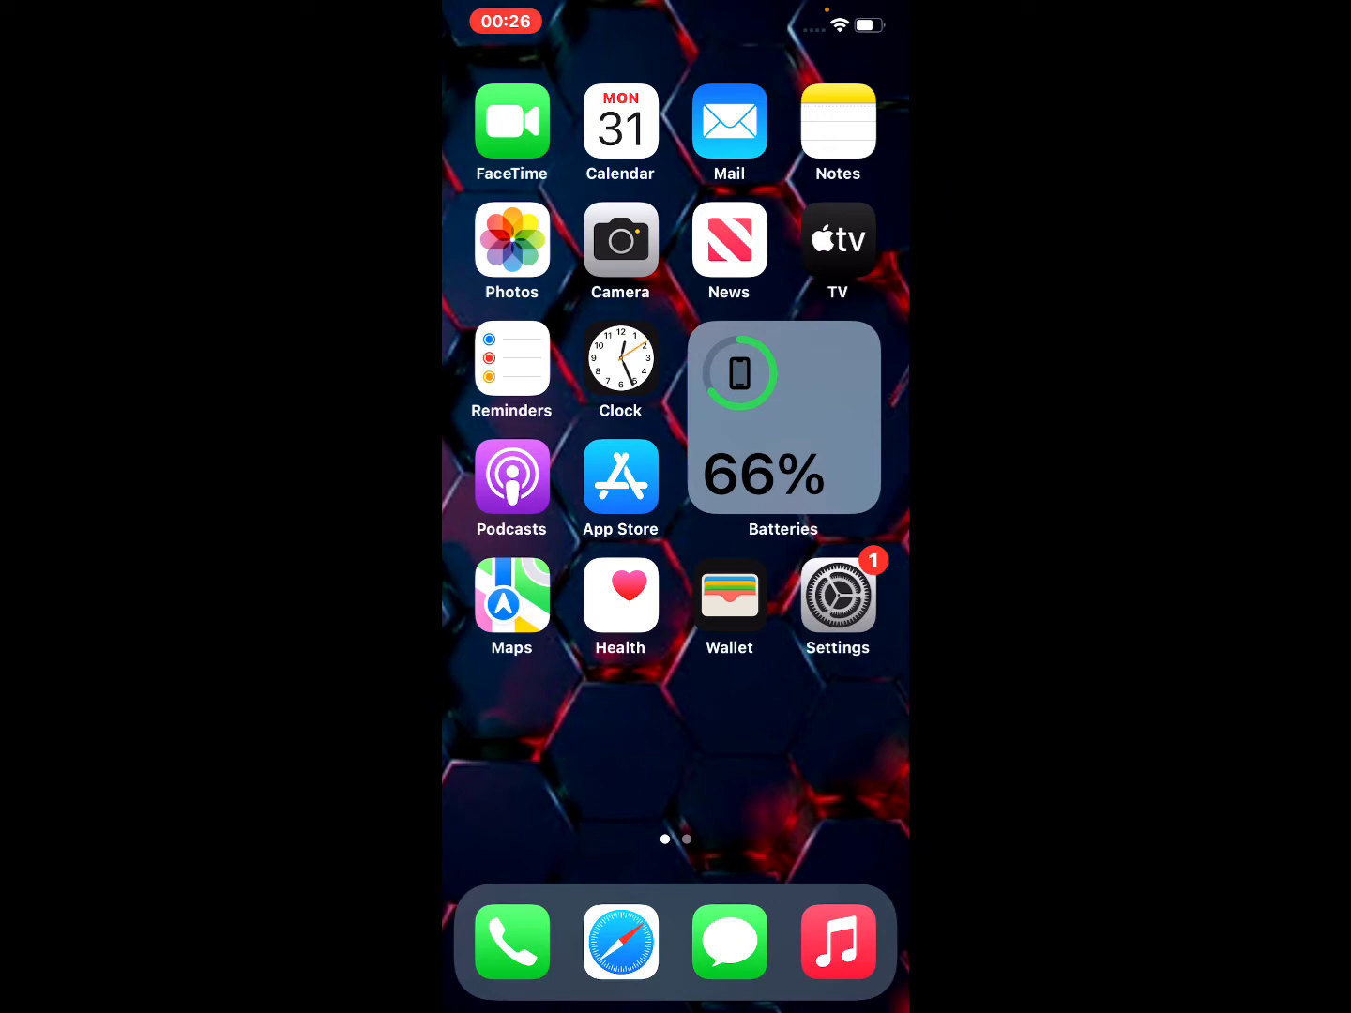
# Swipe to the second Home Screen page showing YouTube, TikTok and Gmail
pyautogui.hscroll(-3)
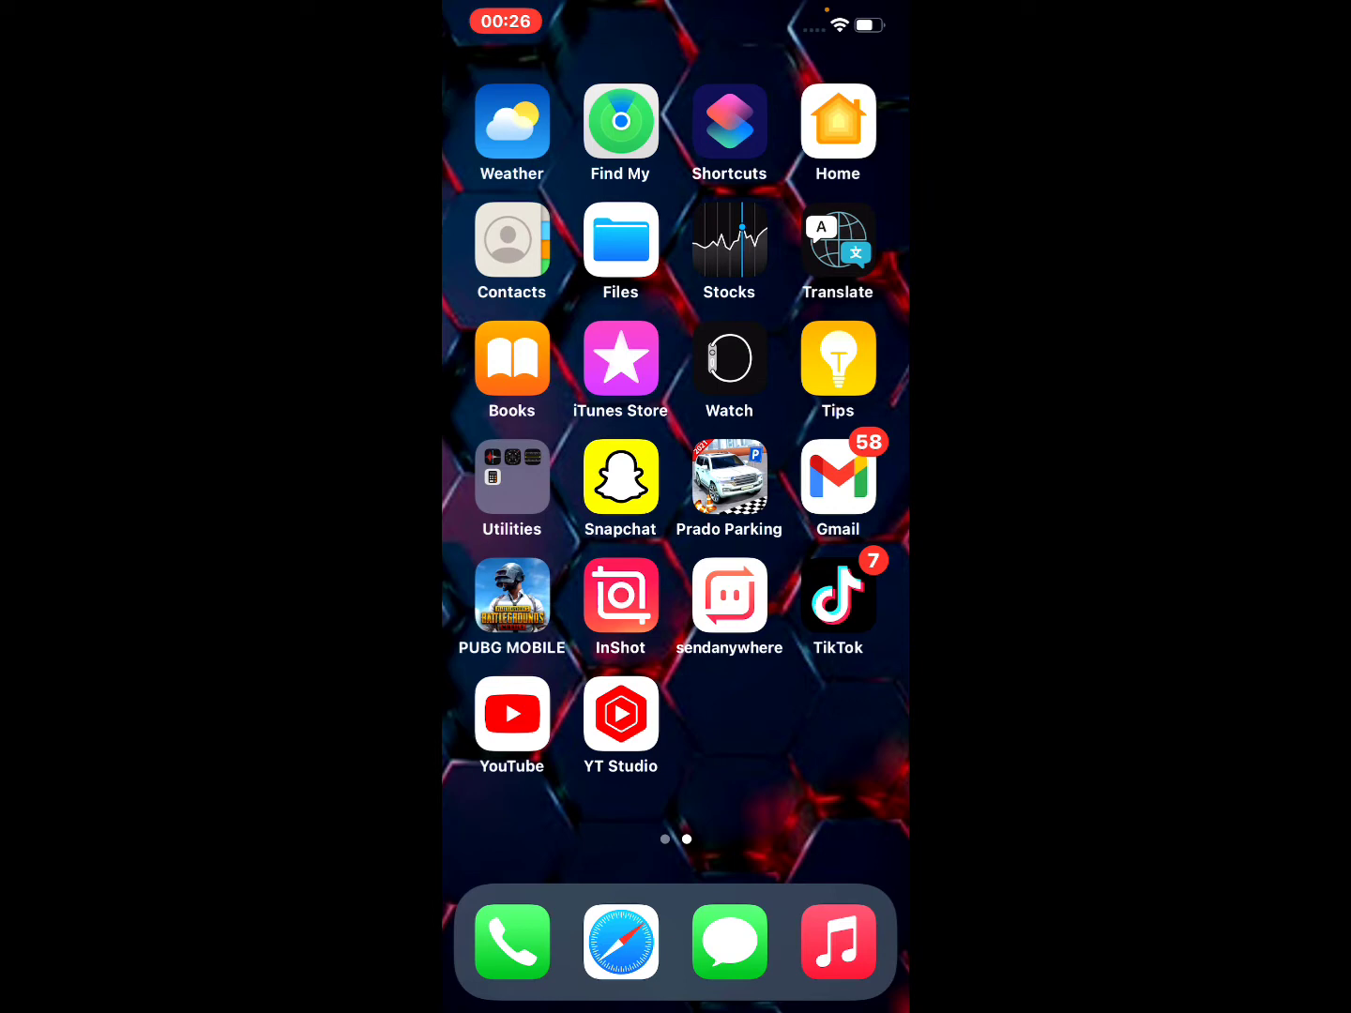
# Launch YouTube and bring up the account menu from the profile picture
pyautogui.click(512, 713)
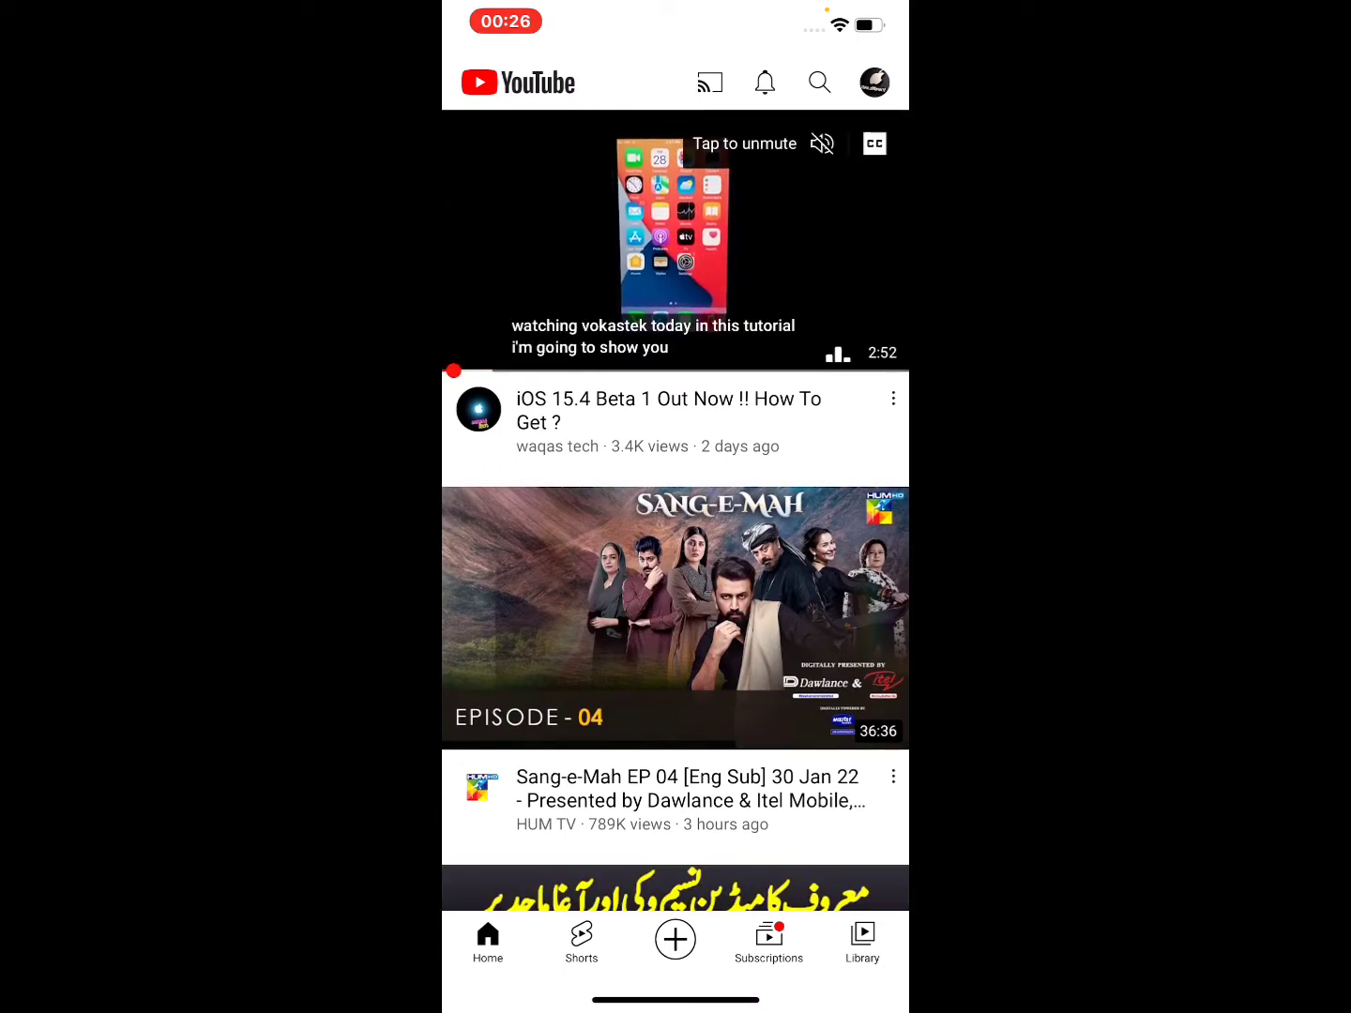
pyautogui.click(873, 81)
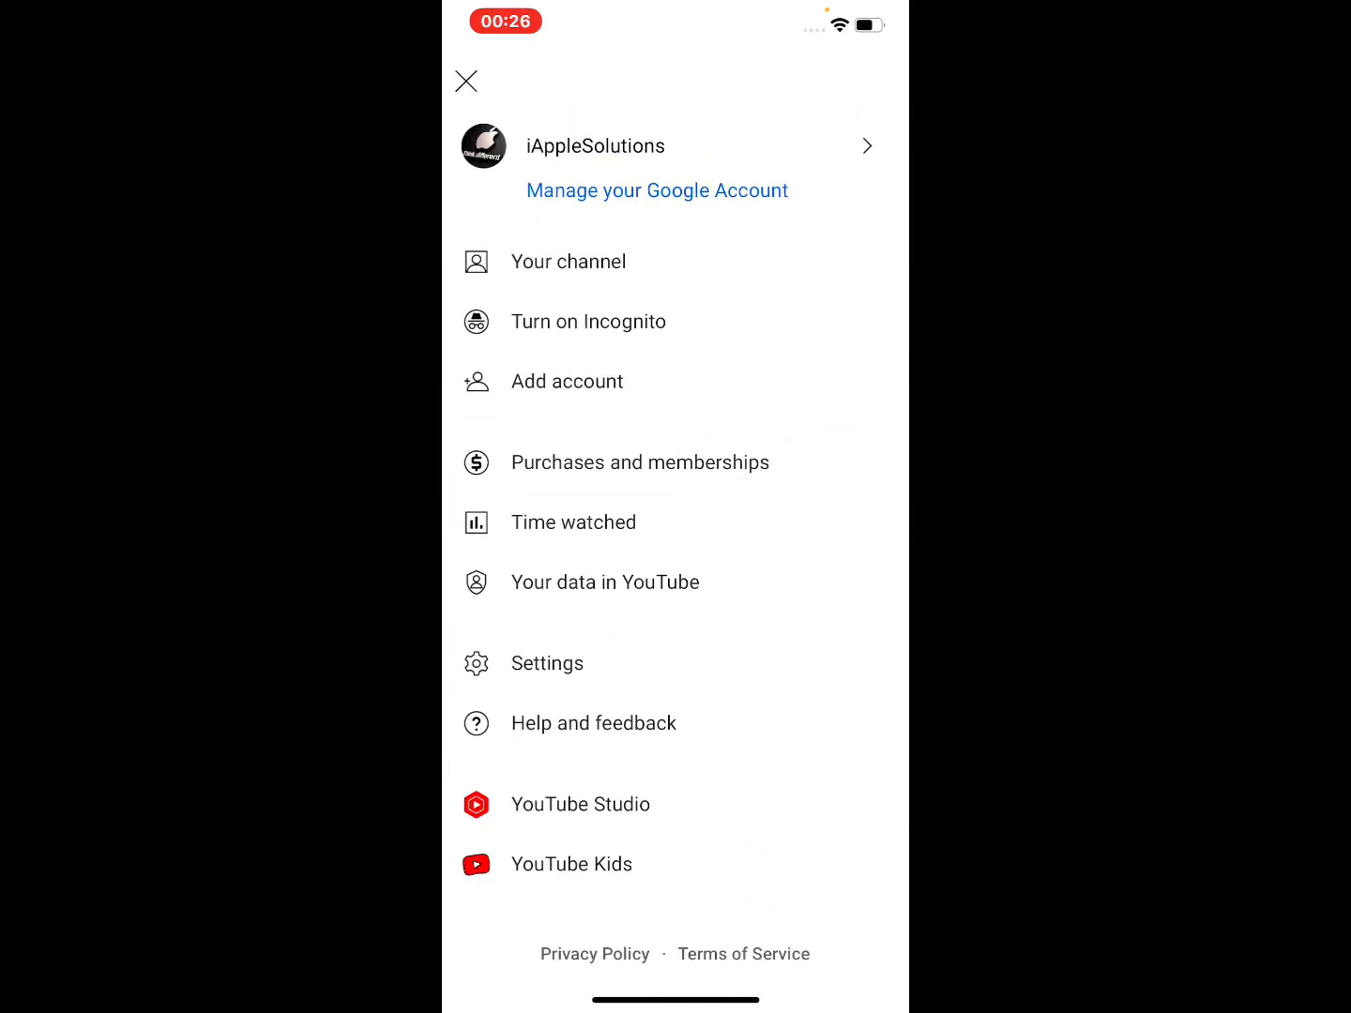
# Go to YouTube Settings and enter the General page
pyautogui.click(467, 78)
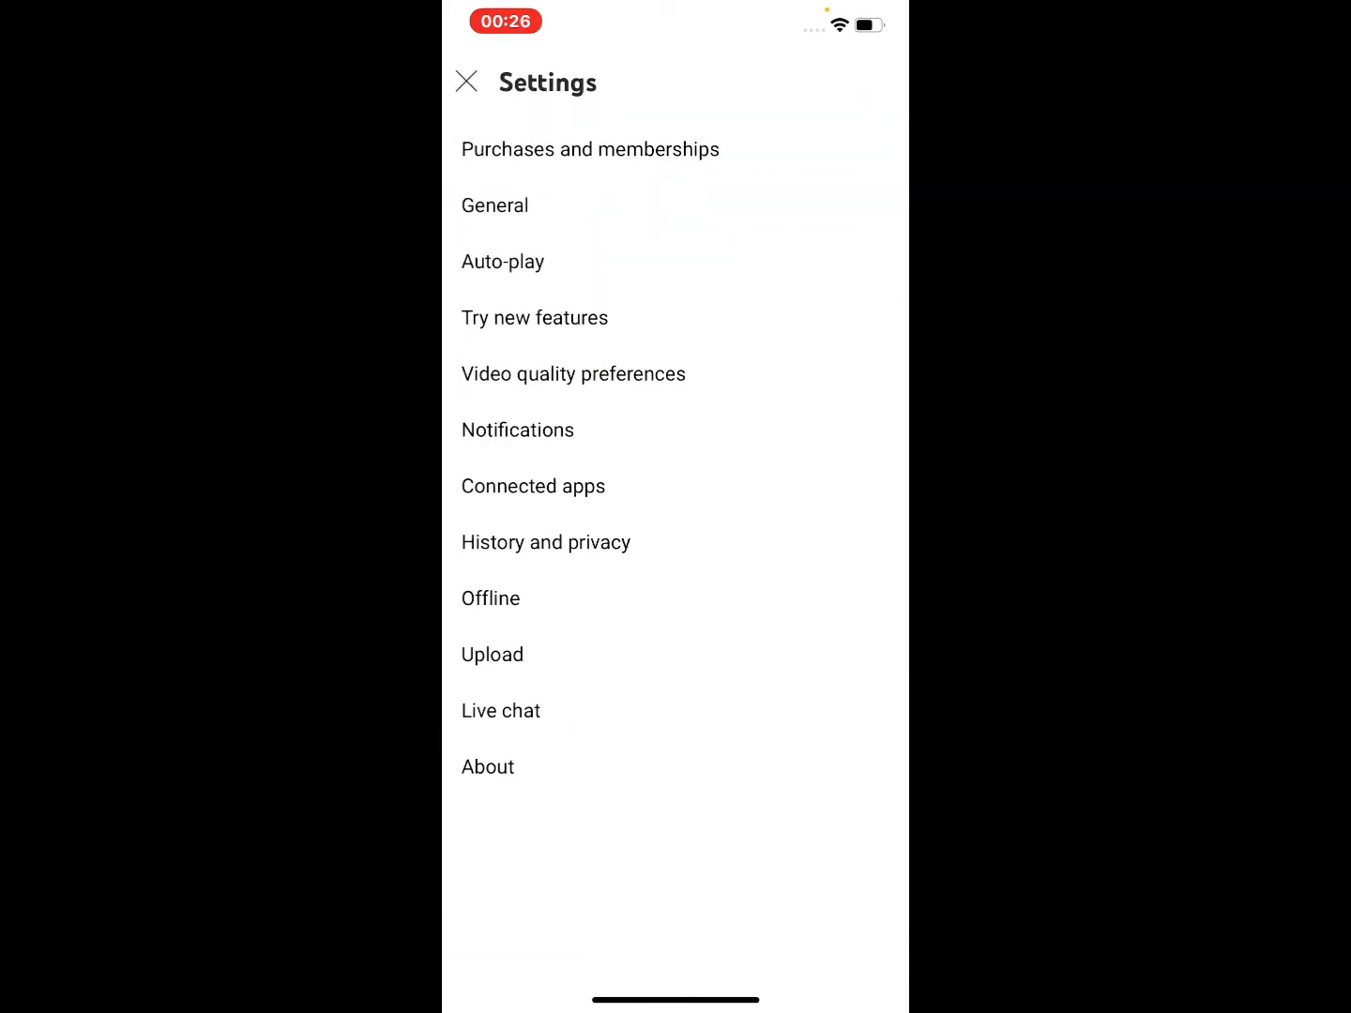
pyautogui.click(494, 205)
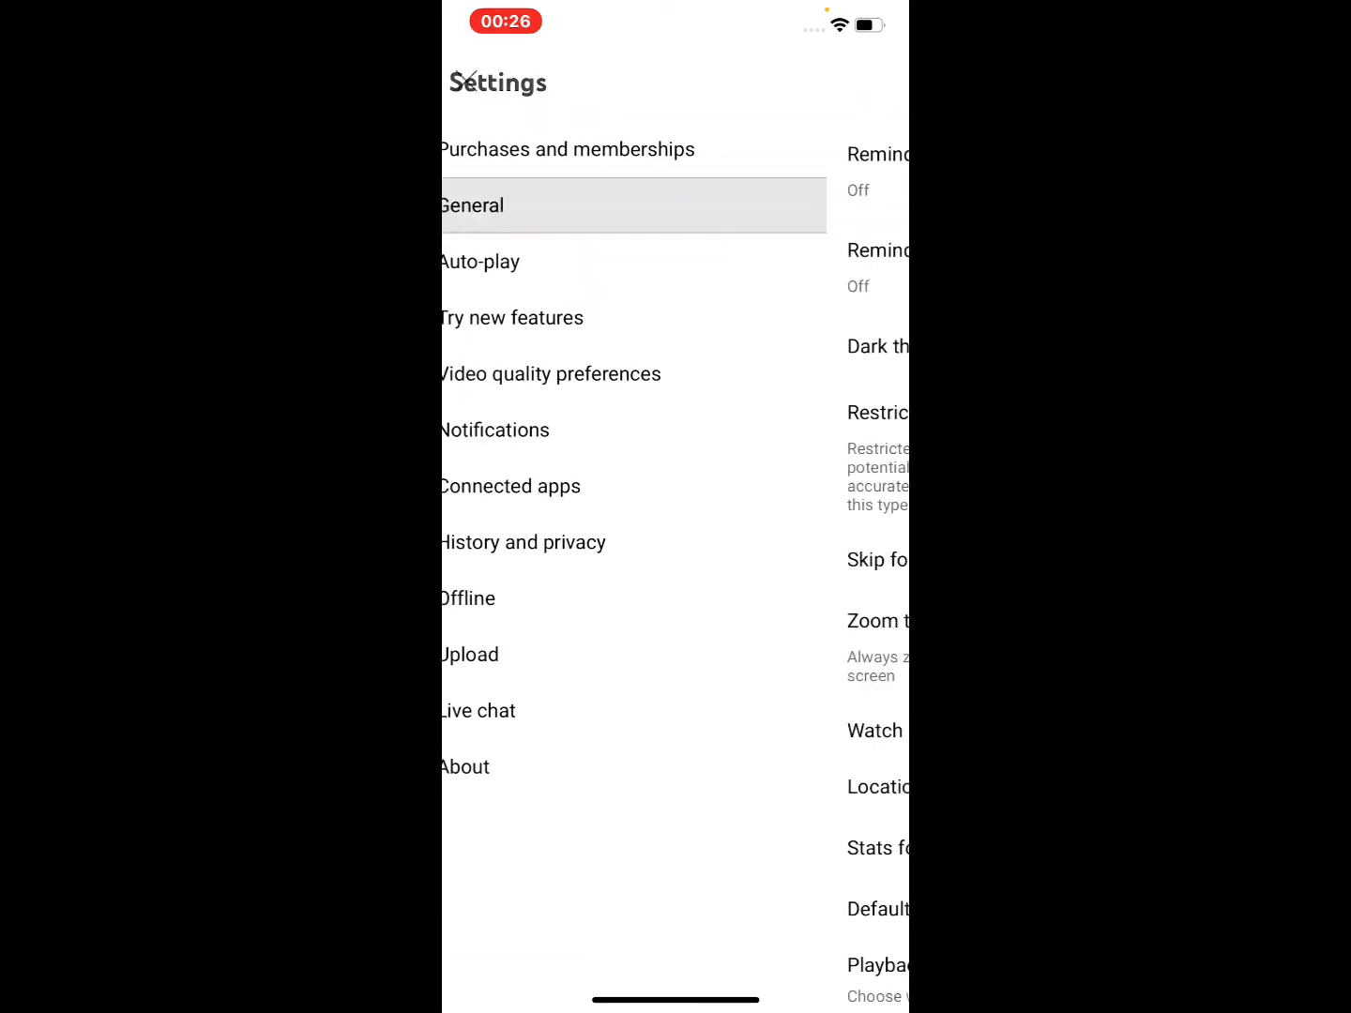
# Turn on the Dark theme toggle and scroll the now-dark home feed
pyautogui.click(471, 205)
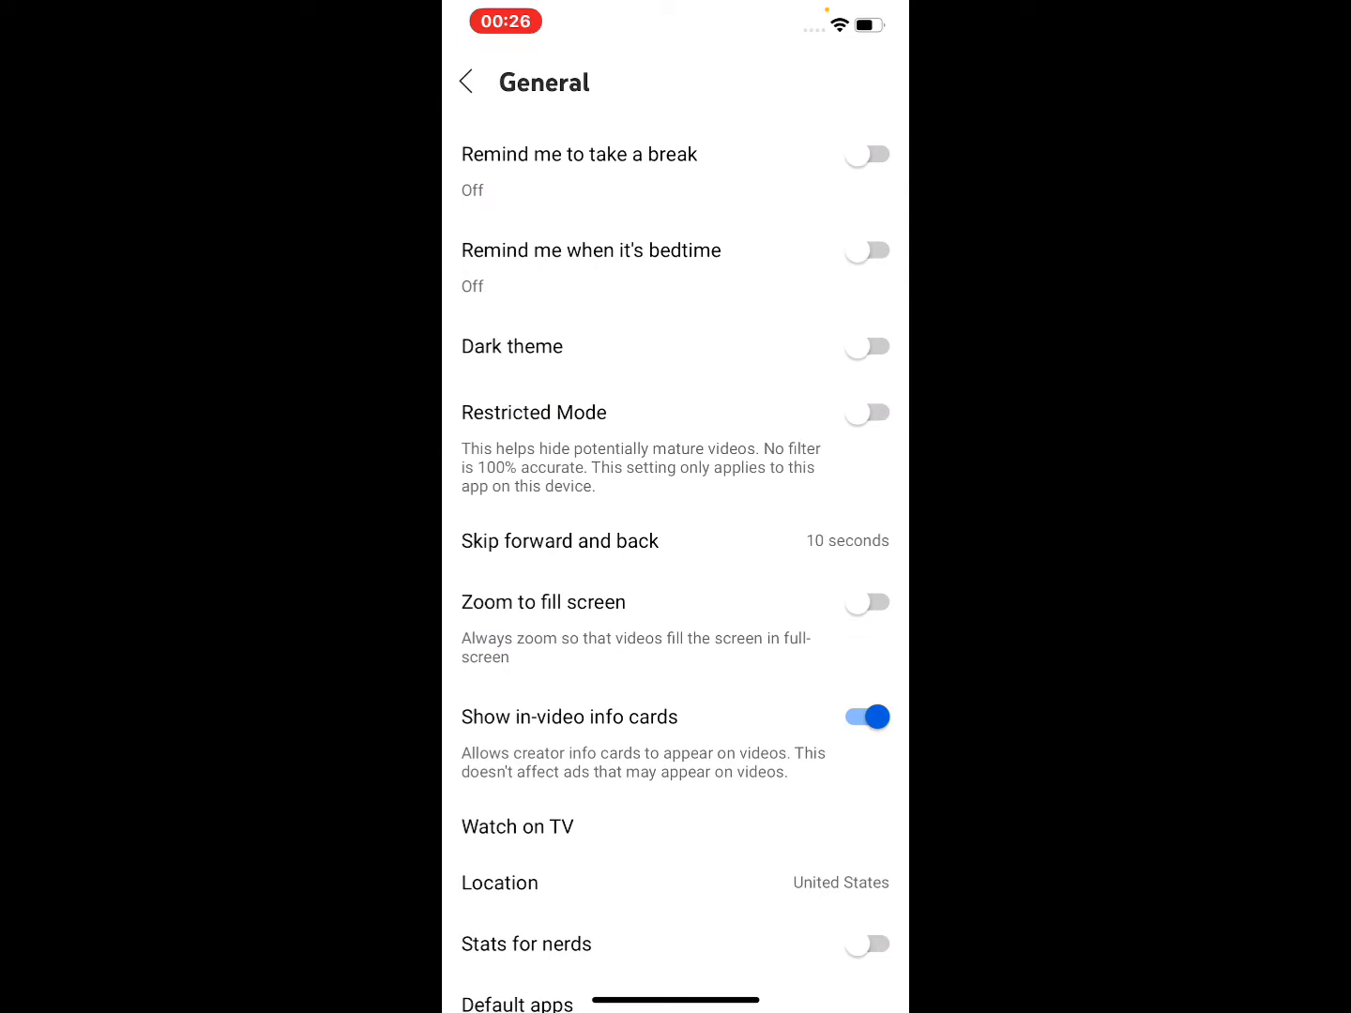
pyautogui.click(864, 347)
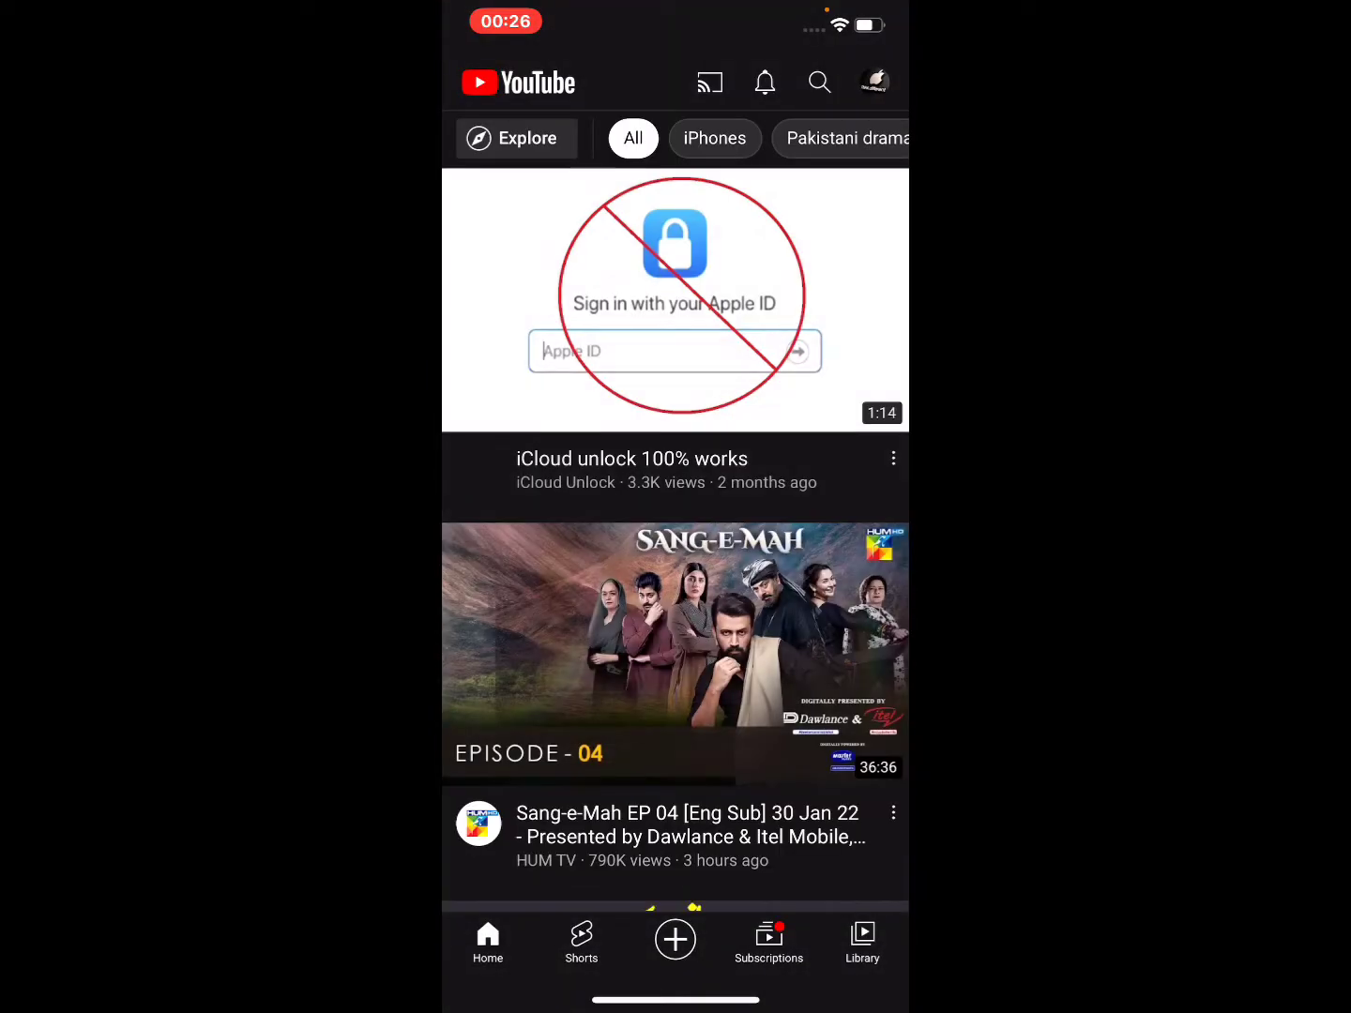
pyautogui.scroll(-3)
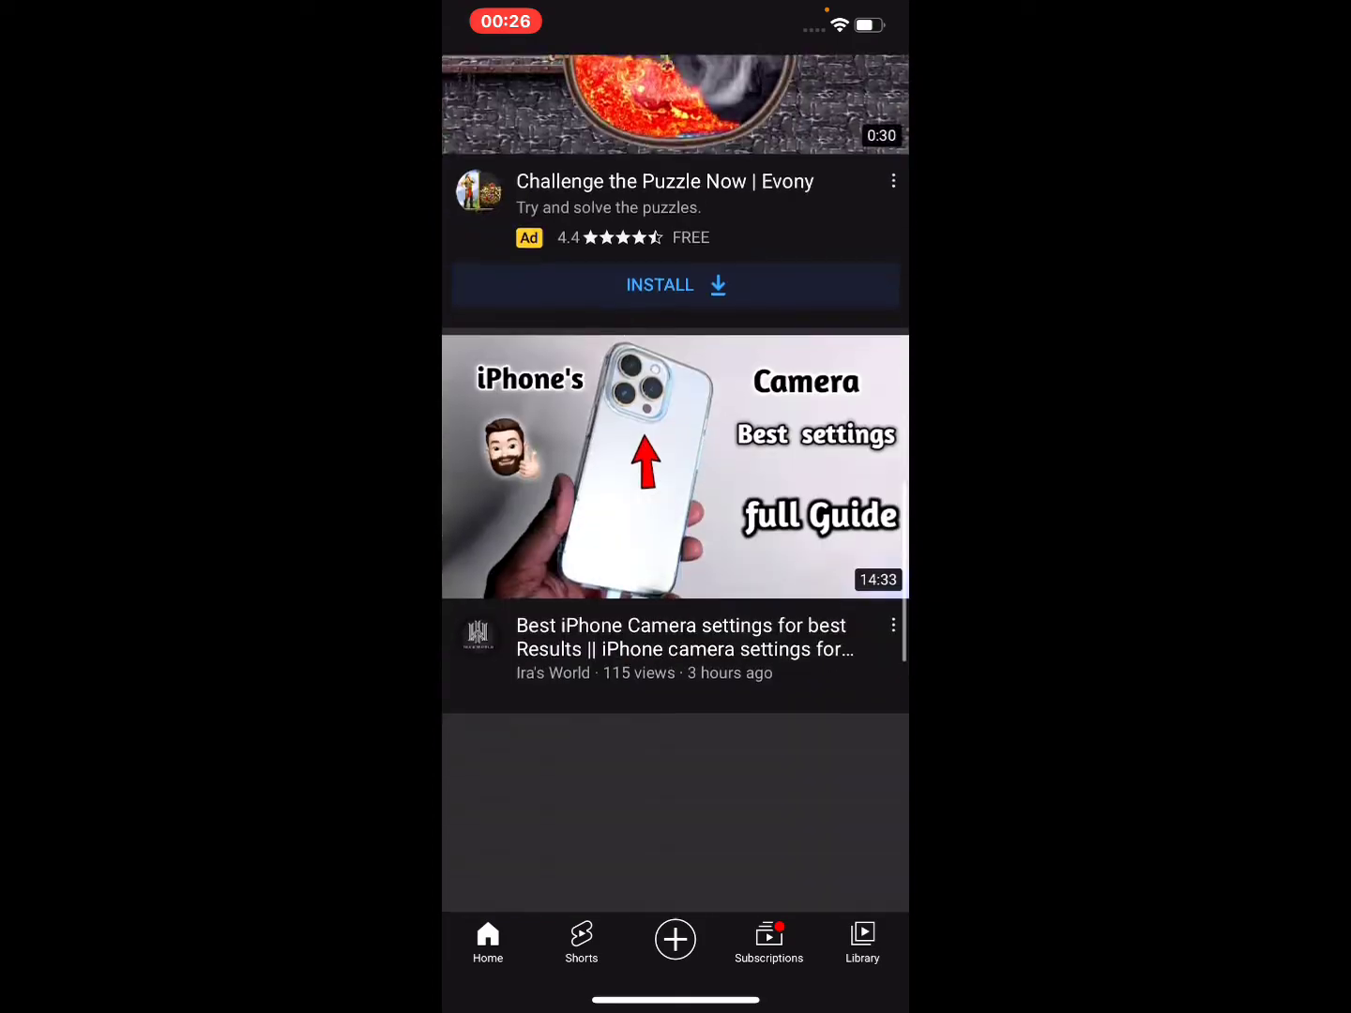